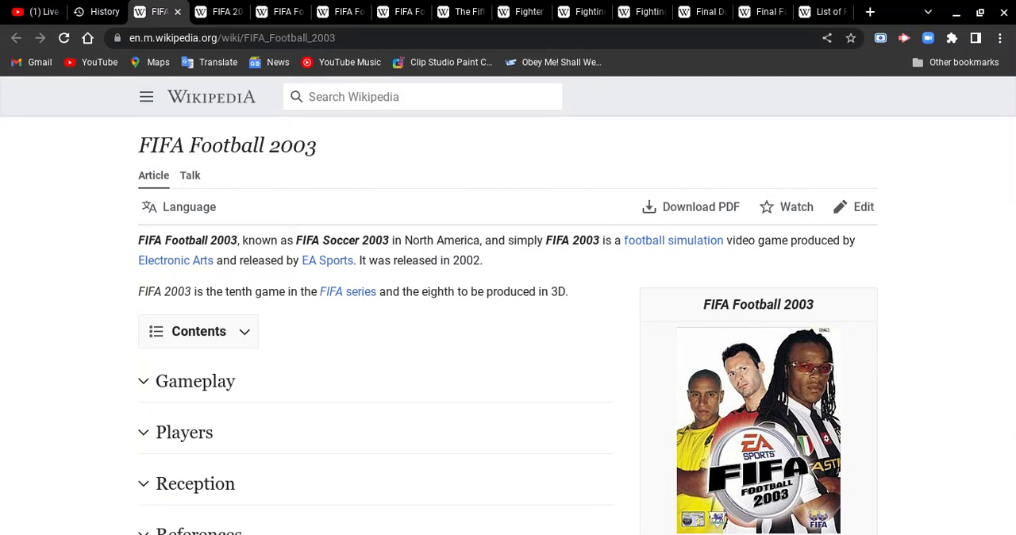
Switch to the 'List of PlayStation games (A–L)' browser tab.
click(822, 11)
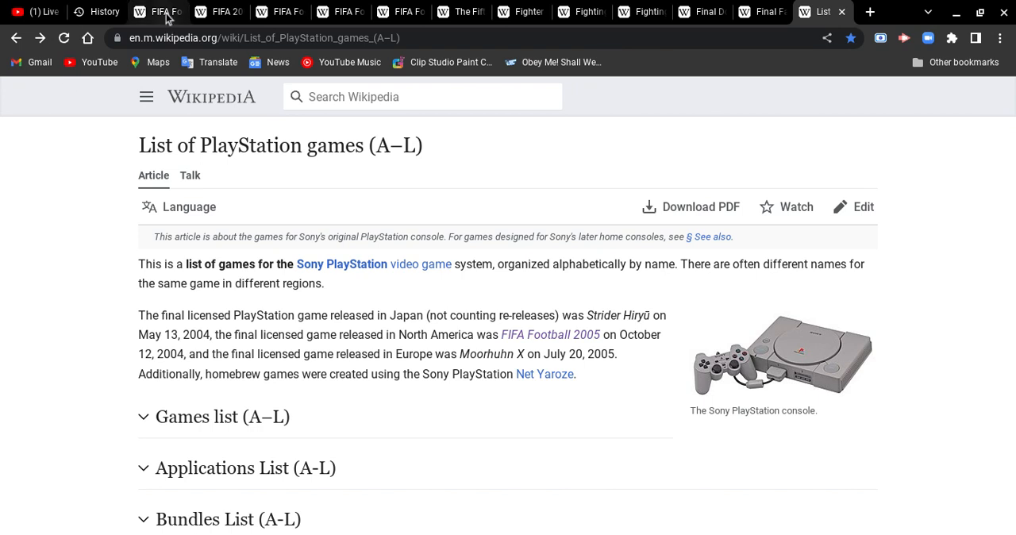
Return to the FIFA Football 2003 tab and scroll its infobox to the Release row and back.
click(157, 12)
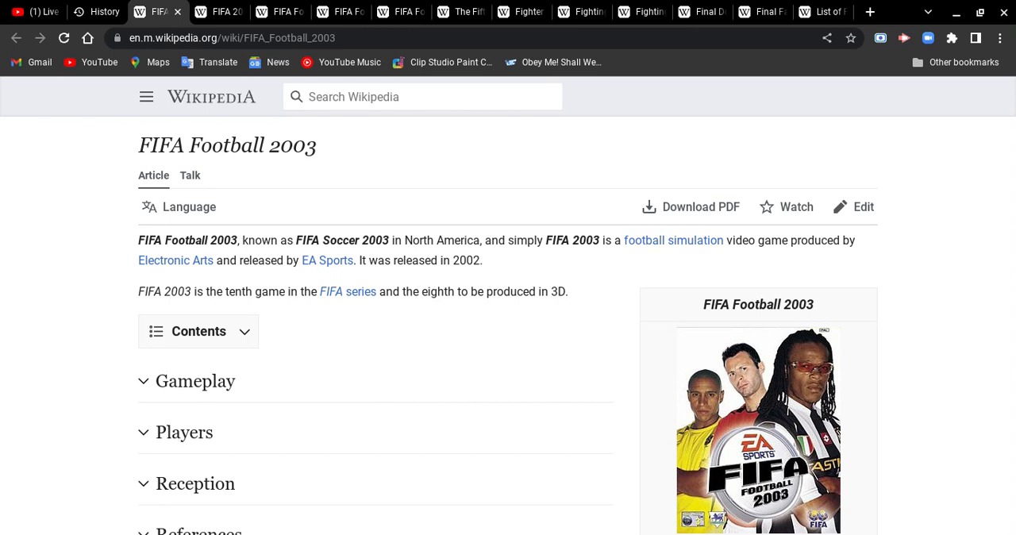
mouse_move(958, 330)
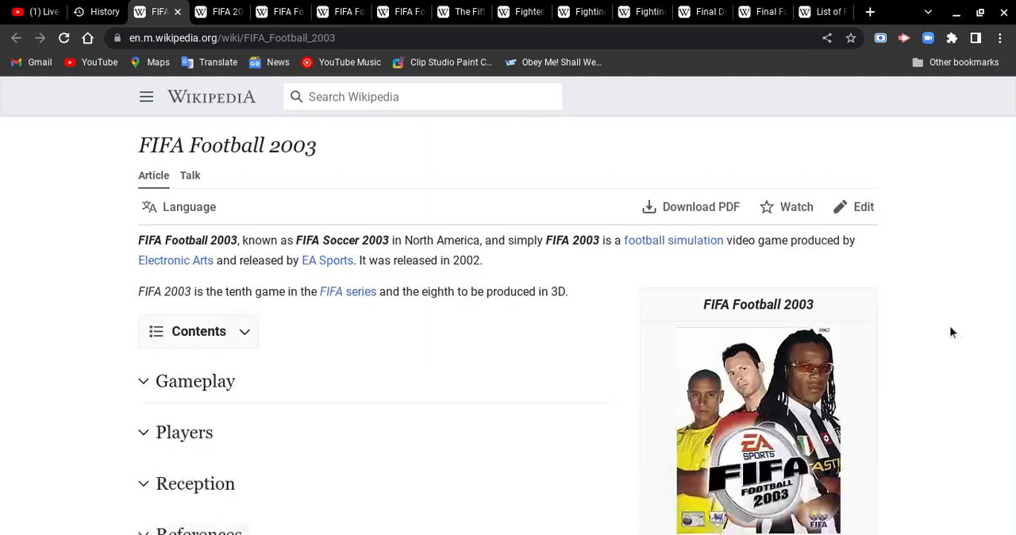
mouse_move(943, 321)
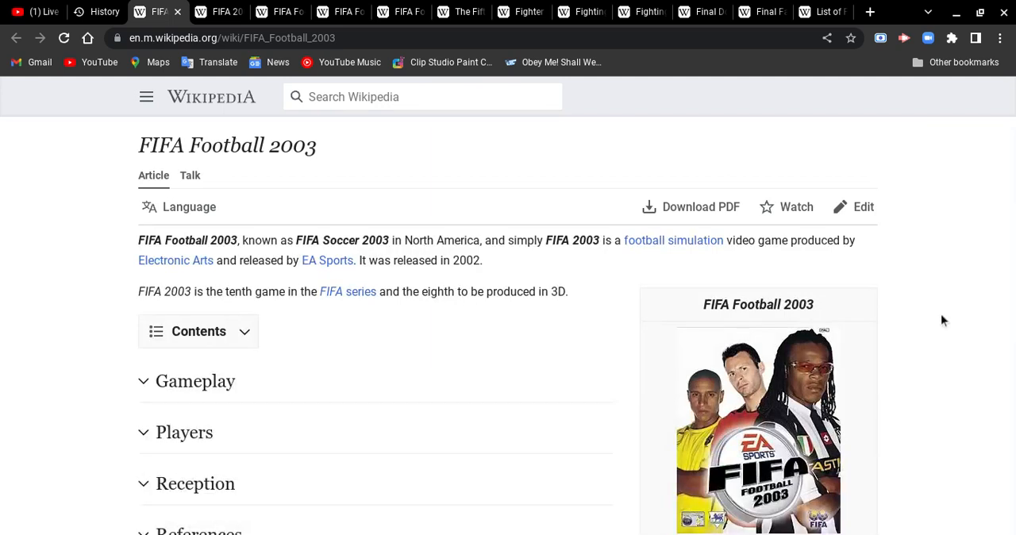
scroll(down, 3)
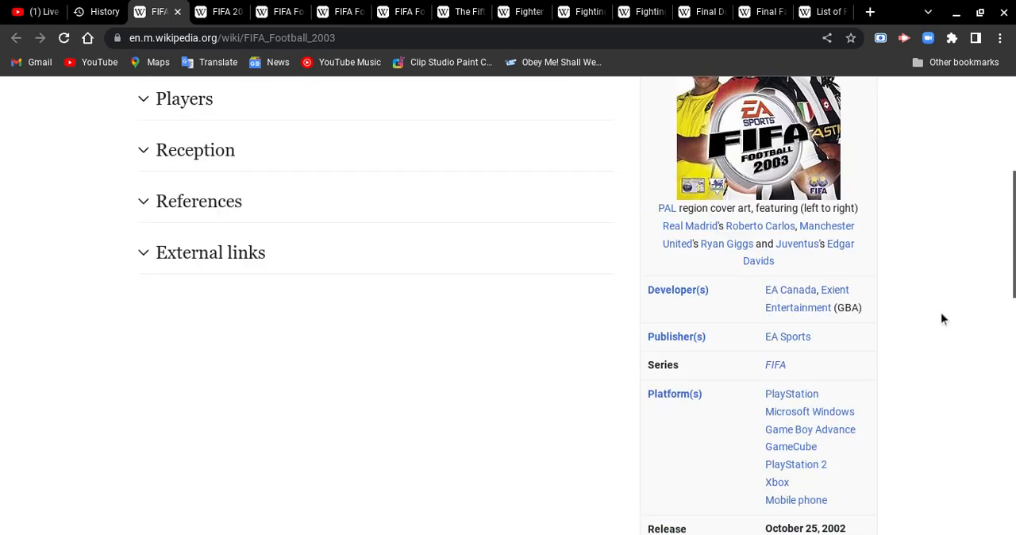
scroll(down, 3)
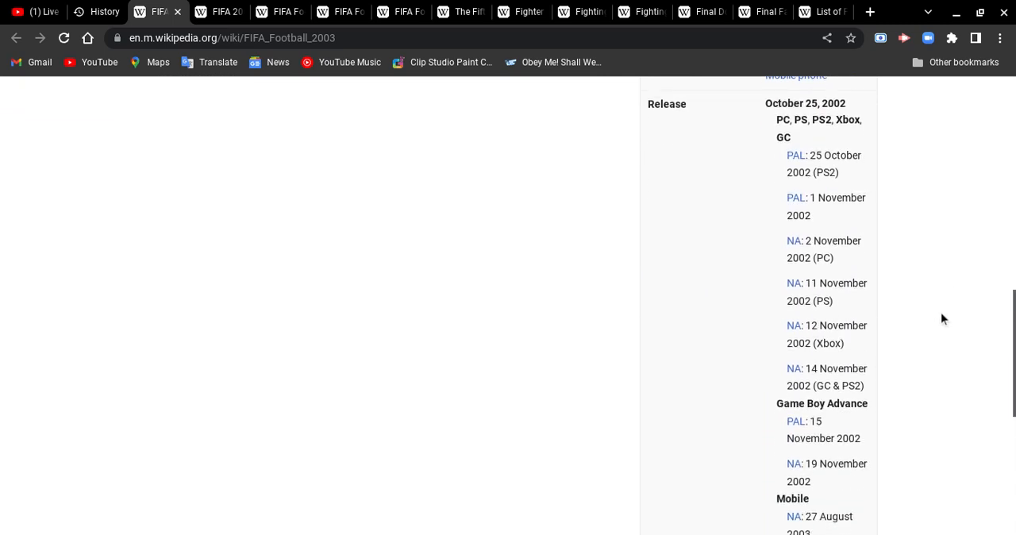
scroll(down, 3)
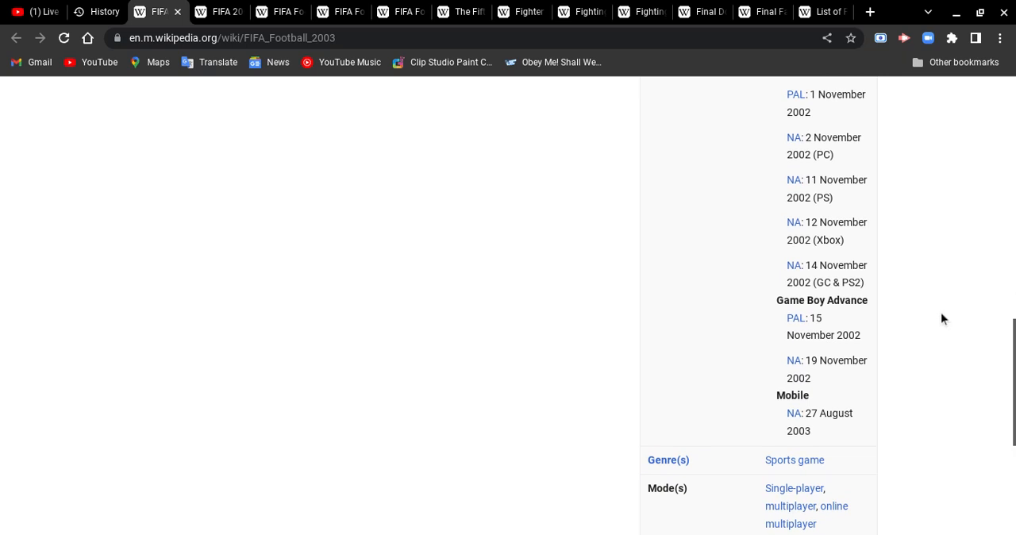
scroll(up, 3)
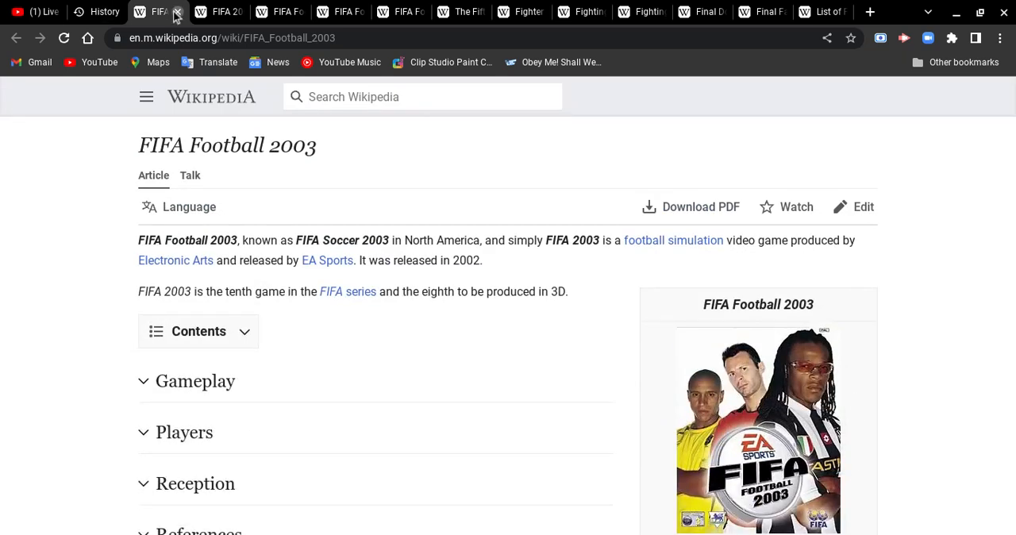
Close FIFA Football 2003 and scroll FIFA 2001's infobox to its release dates and back.
click(177, 11)
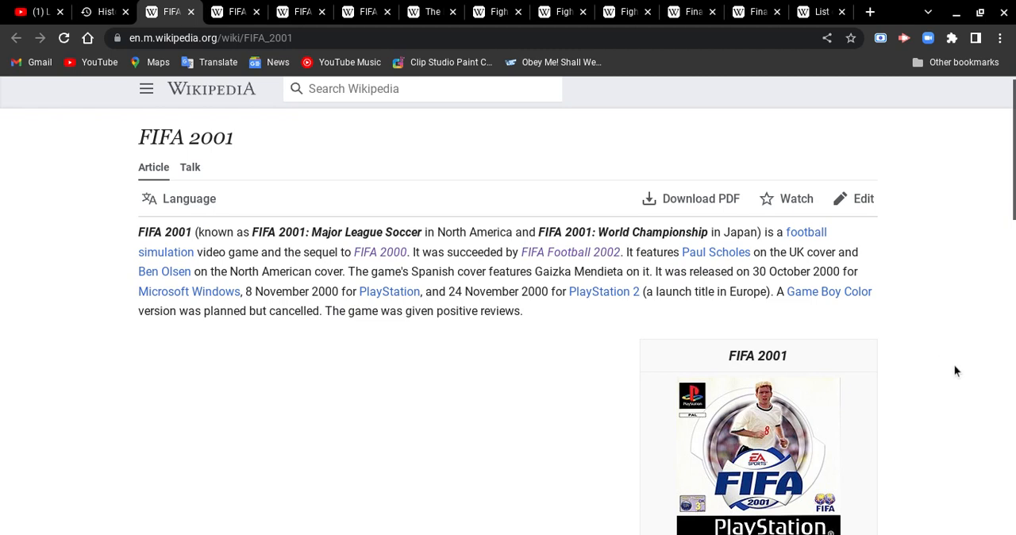
scroll(down, 3)
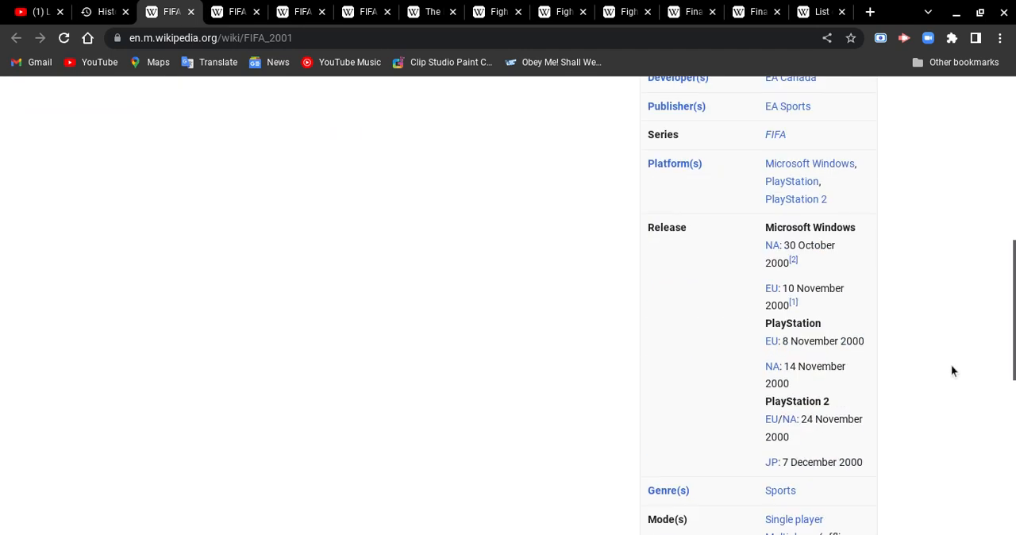
scroll(down, 3)
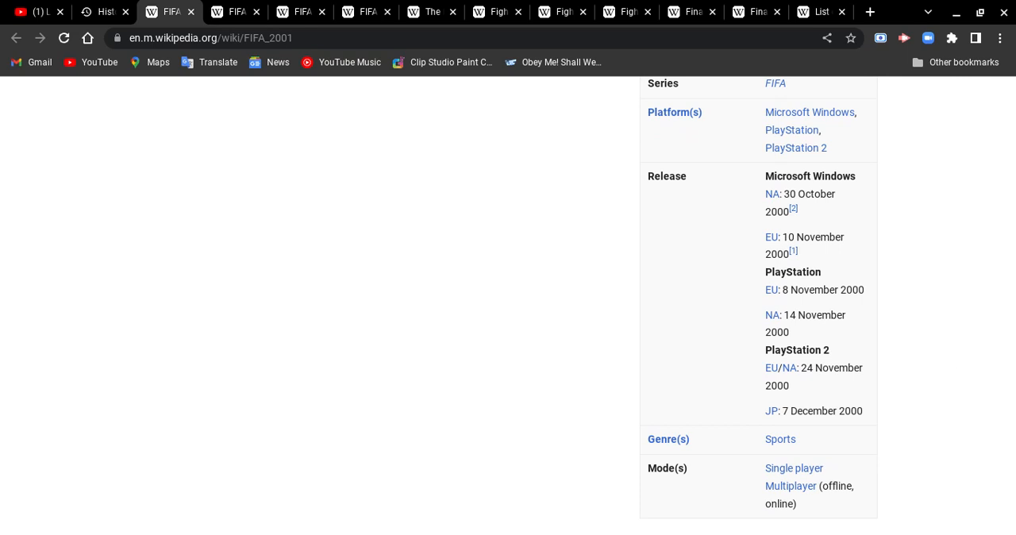
scroll(down, 3)
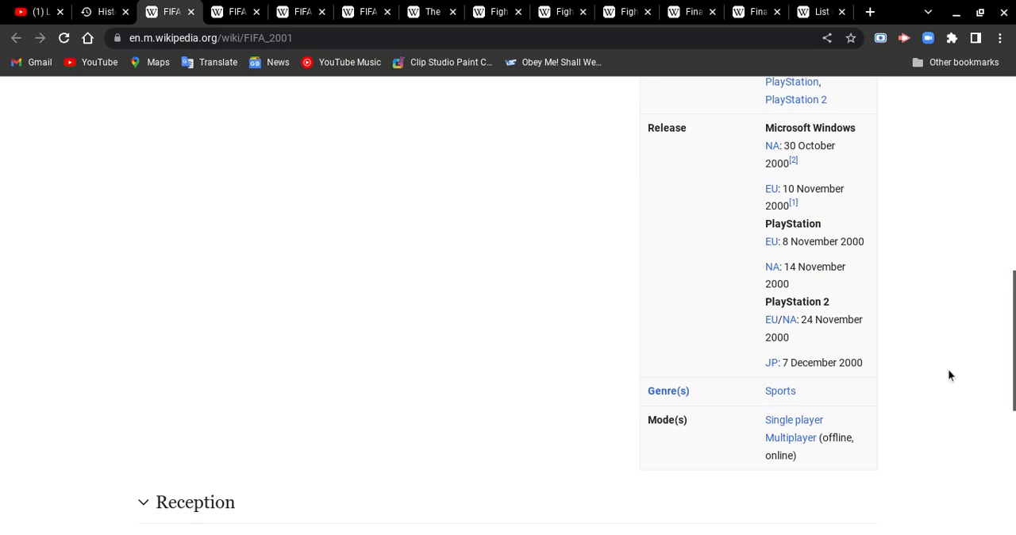
scroll(up, 3)
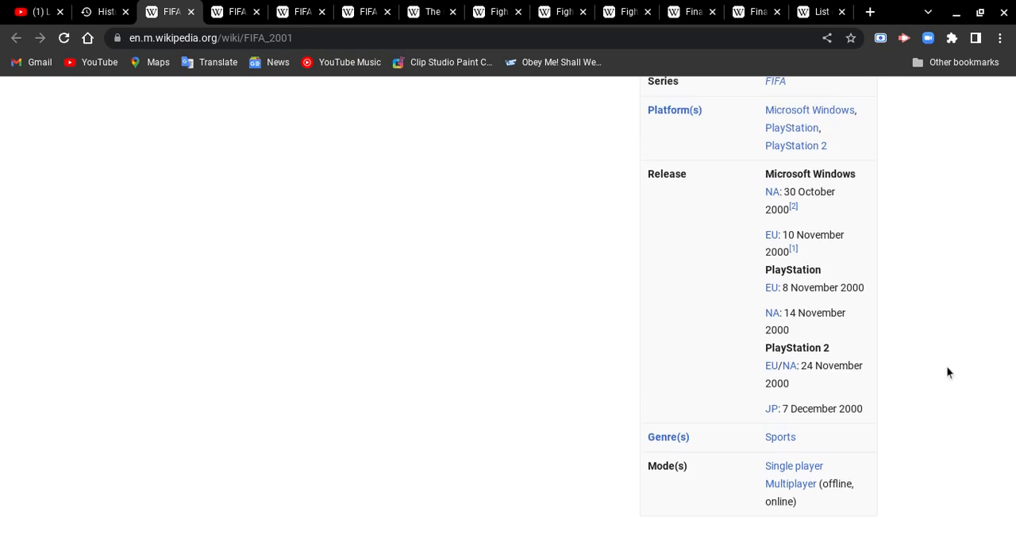
scroll(up, 3)
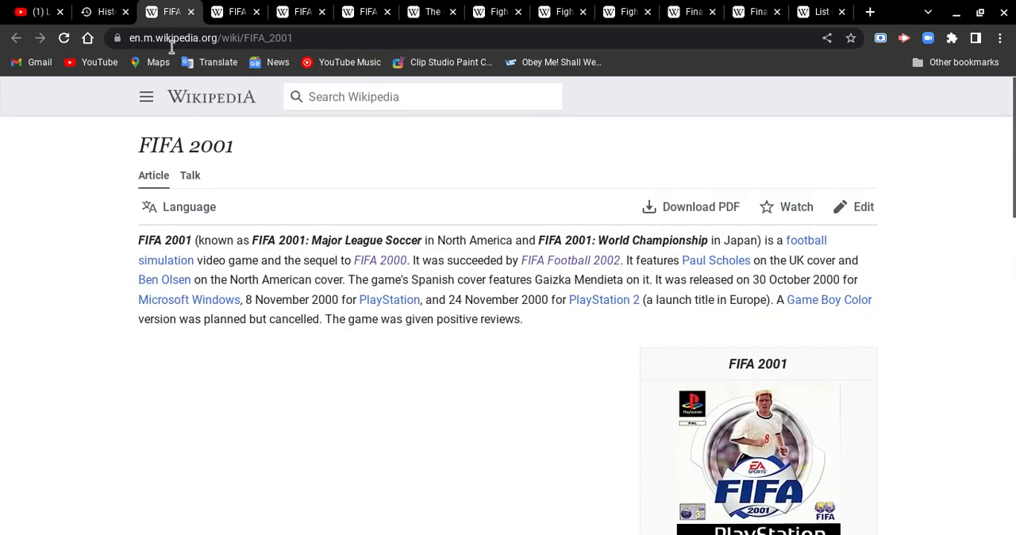
Close FIFA 2001 and scroll through FIFA Football 2002's Release section.
click(570, 259)
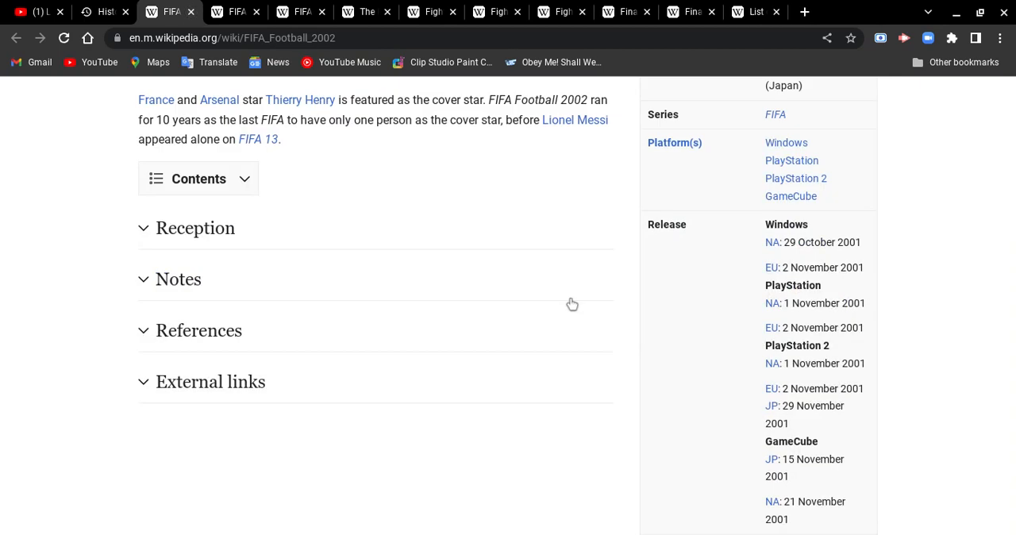
scroll(up, 3)
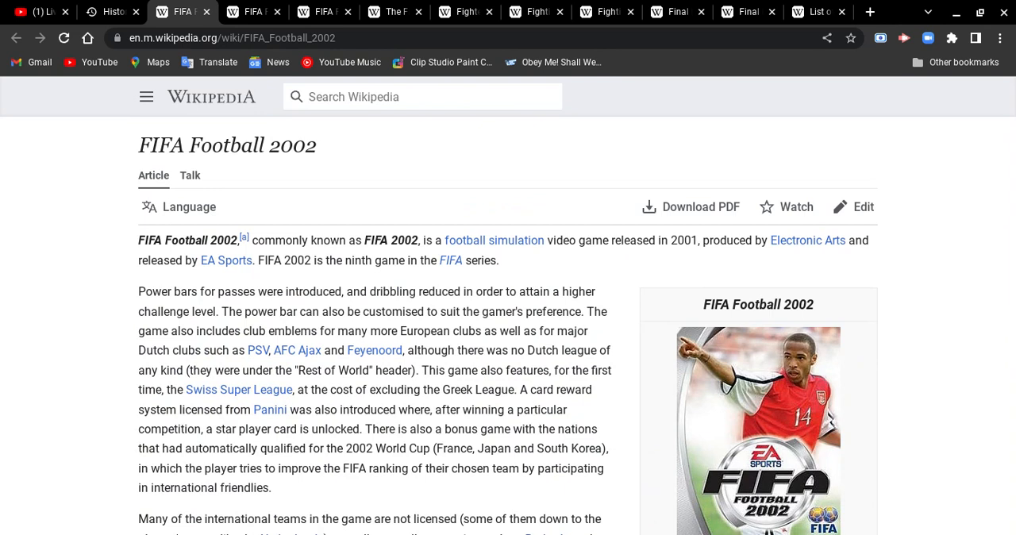
scroll(down, 3)
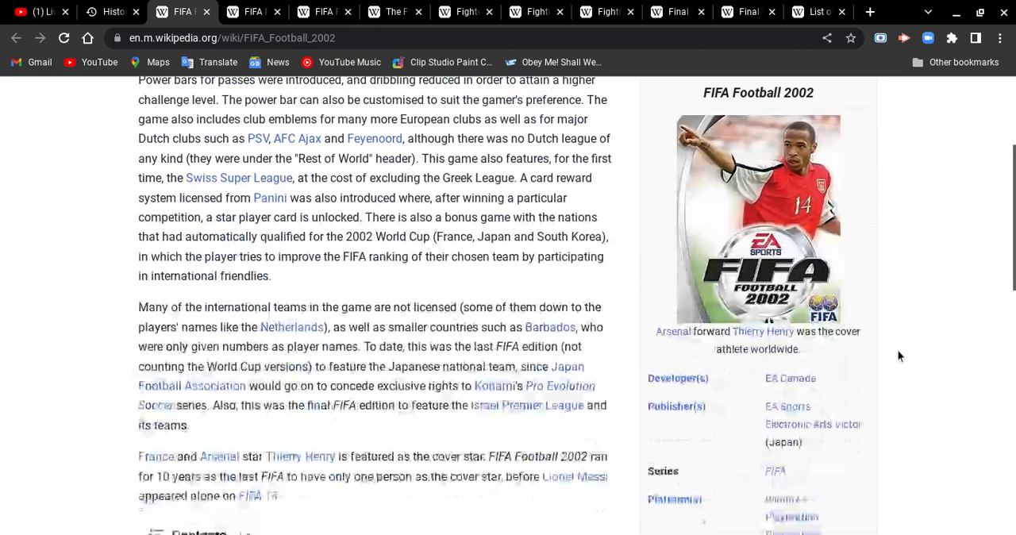
scroll(down, 3)
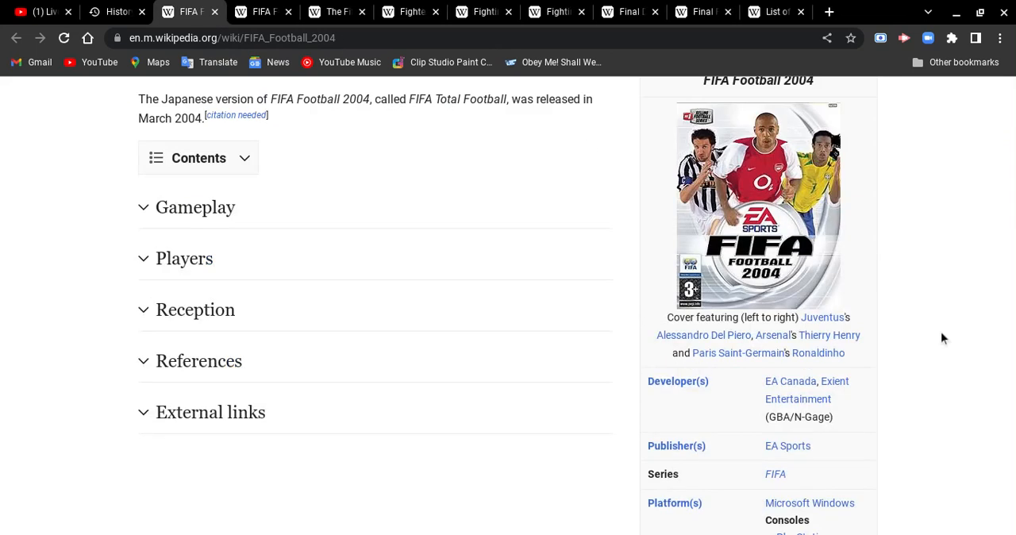
Scroll the FIFA Football 2004 page to its Release row and back up.
scroll(up, 3)
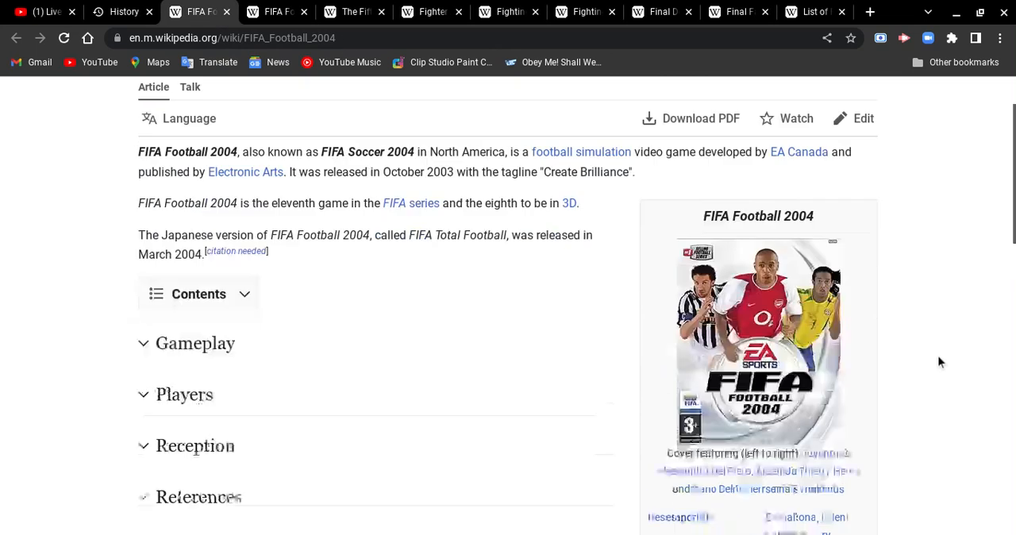
scroll(down, 3)
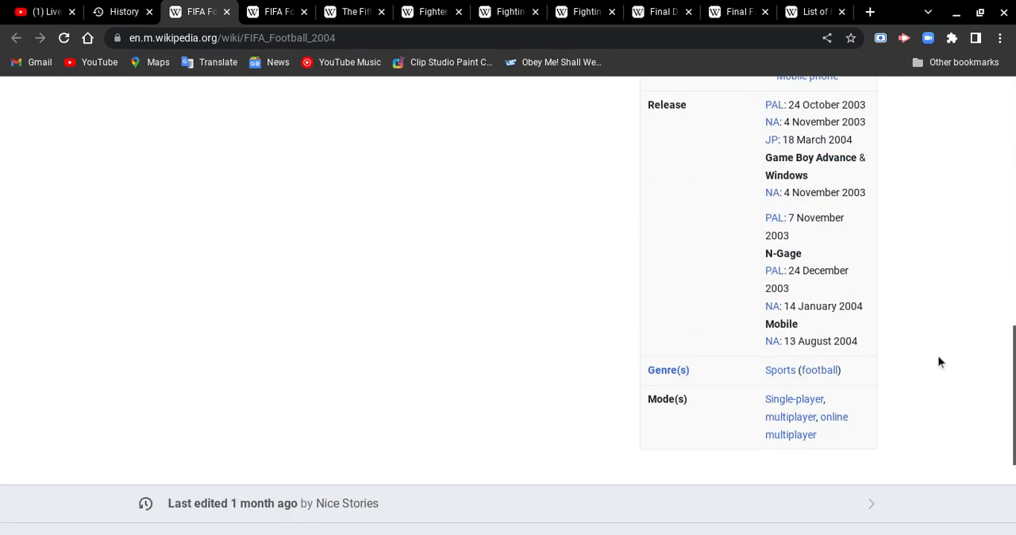
scroll(up, 3)
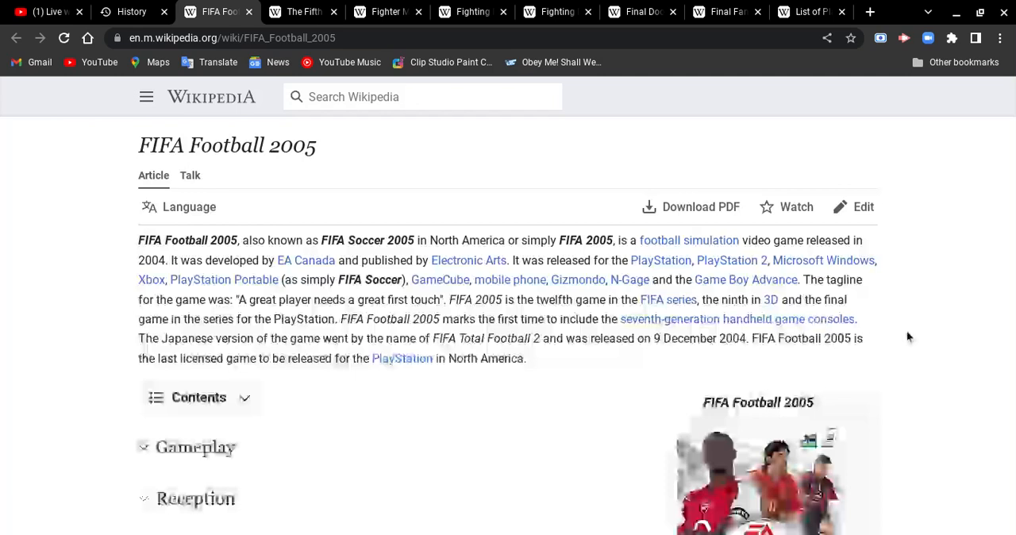
Scroll through FIFA Football 2005's release info, then close that article.
scroll(down, 3)
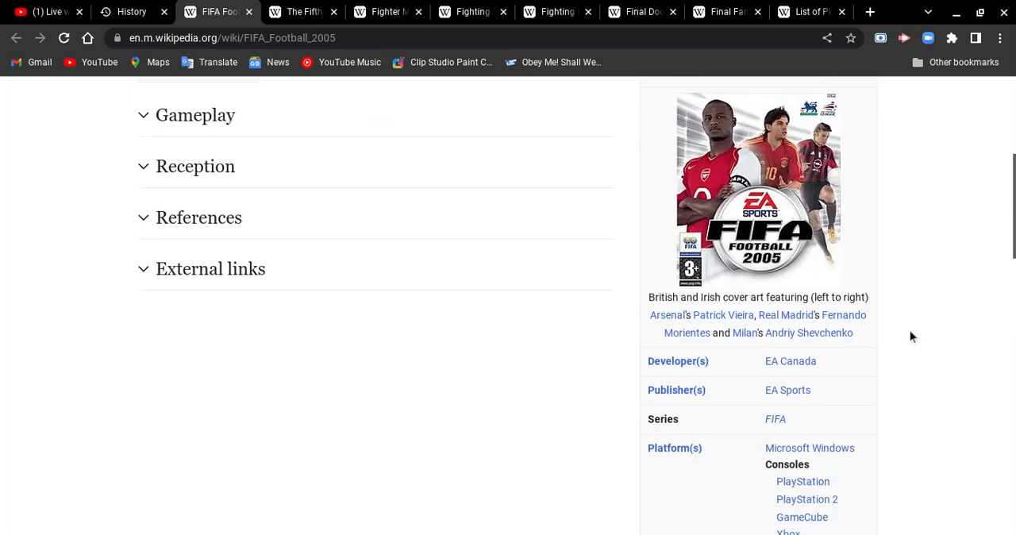
scroll(down, 3)
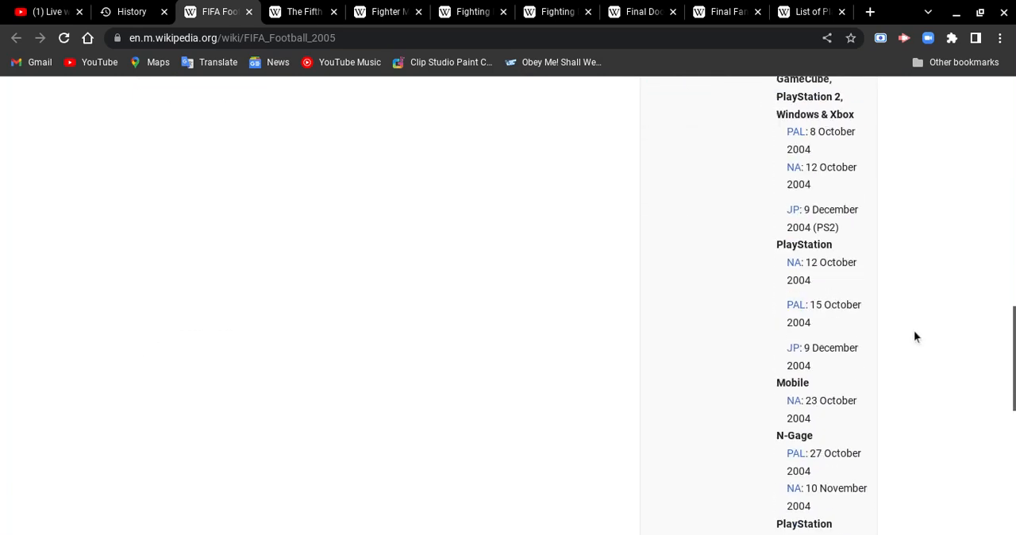
scroll(down, 3)
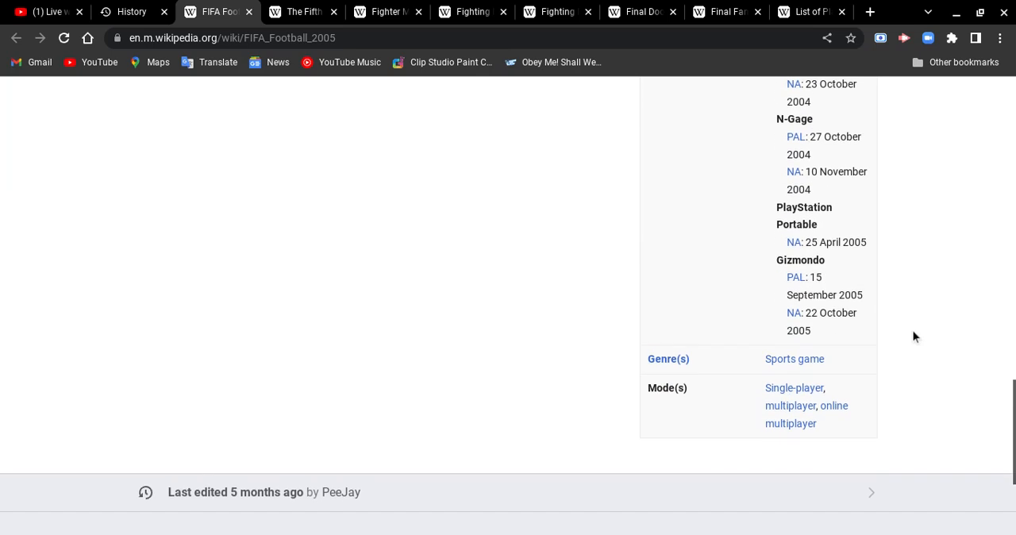
scroll(up, 3)
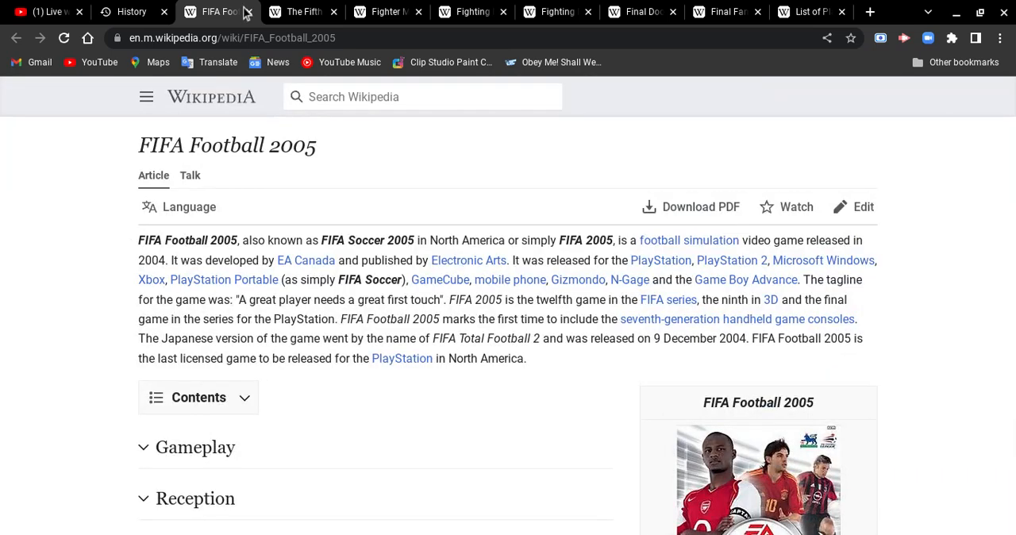
click(230, 11)
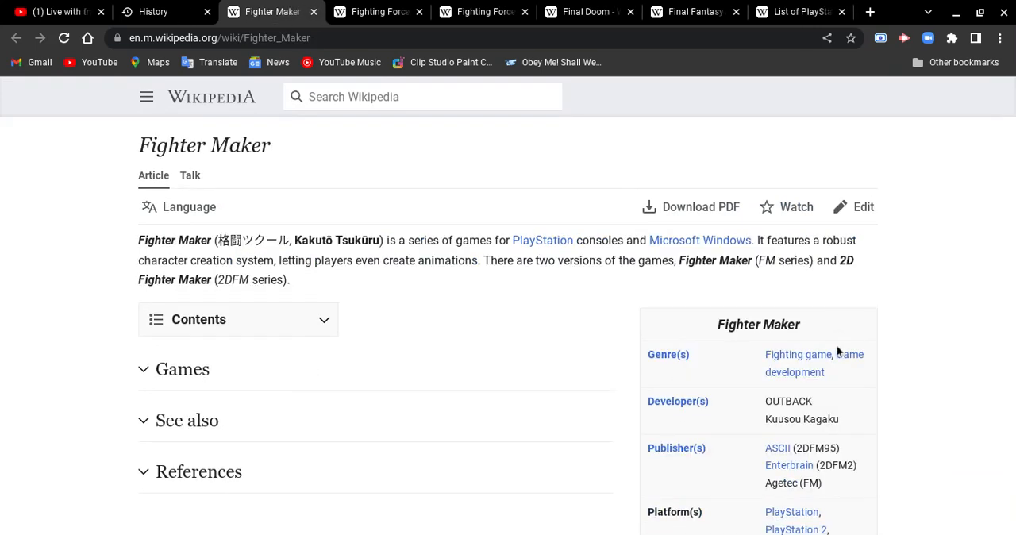
mouse_move(424, 135)
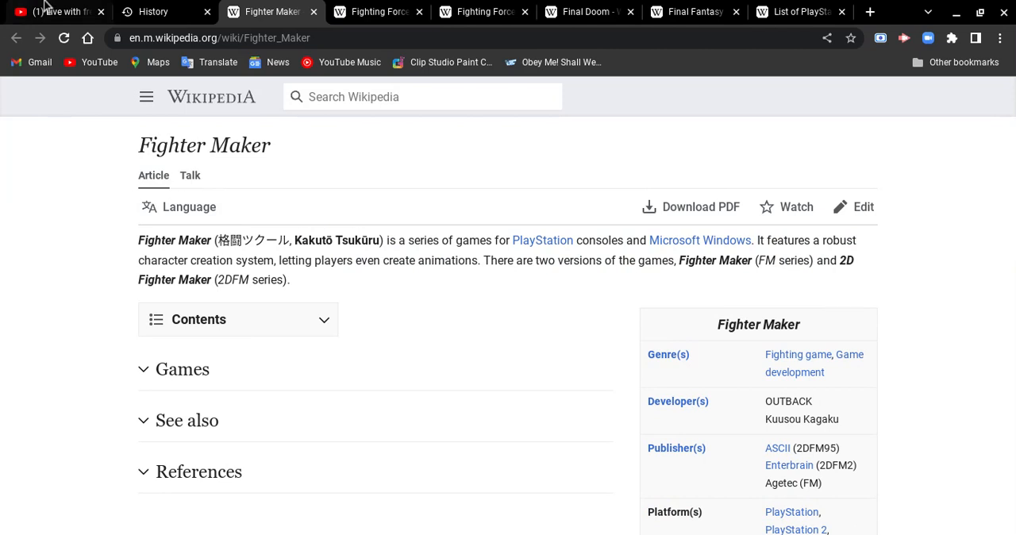
mouse_move(975, 423)
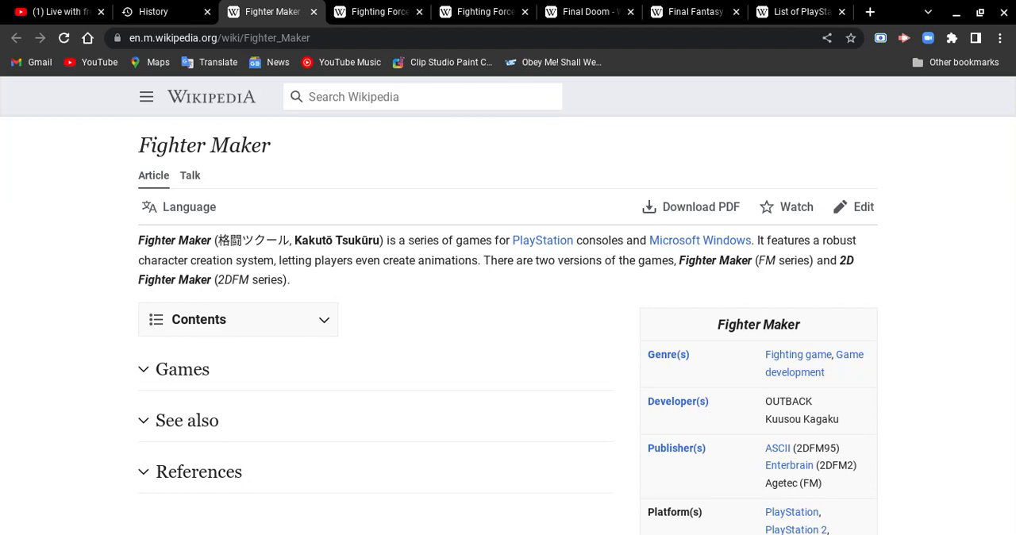
mouse_move(932, 248)
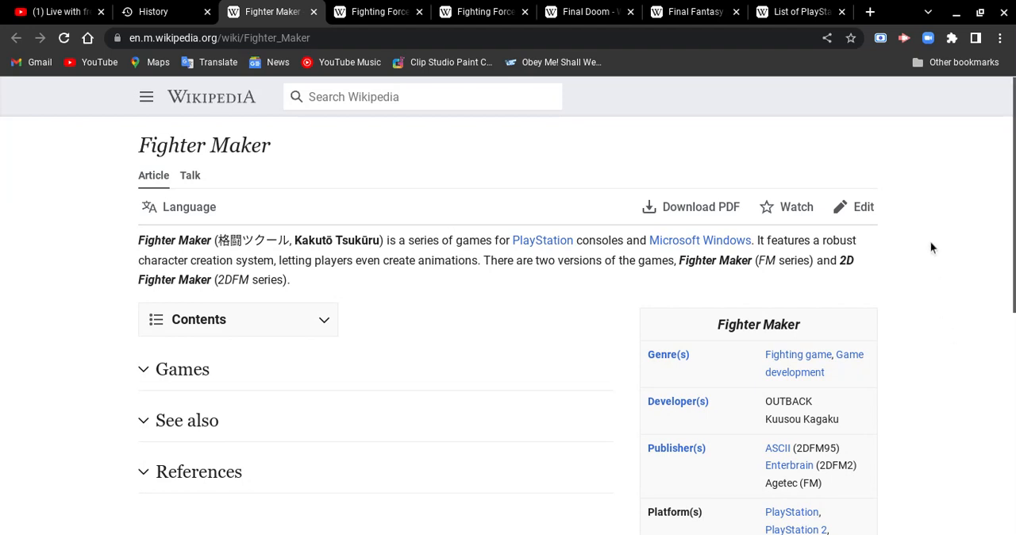
scroll(down, 3)
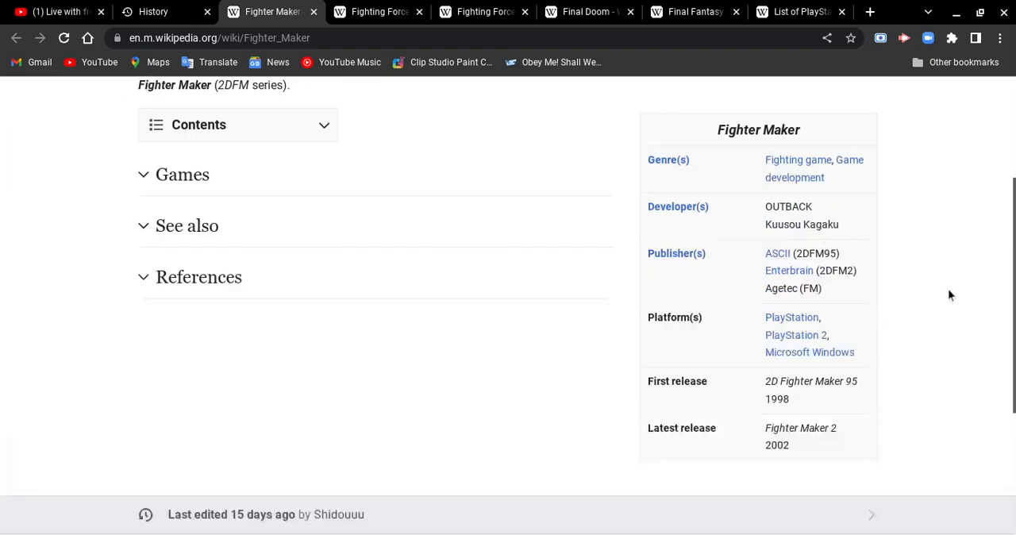
scroll(up, 3)
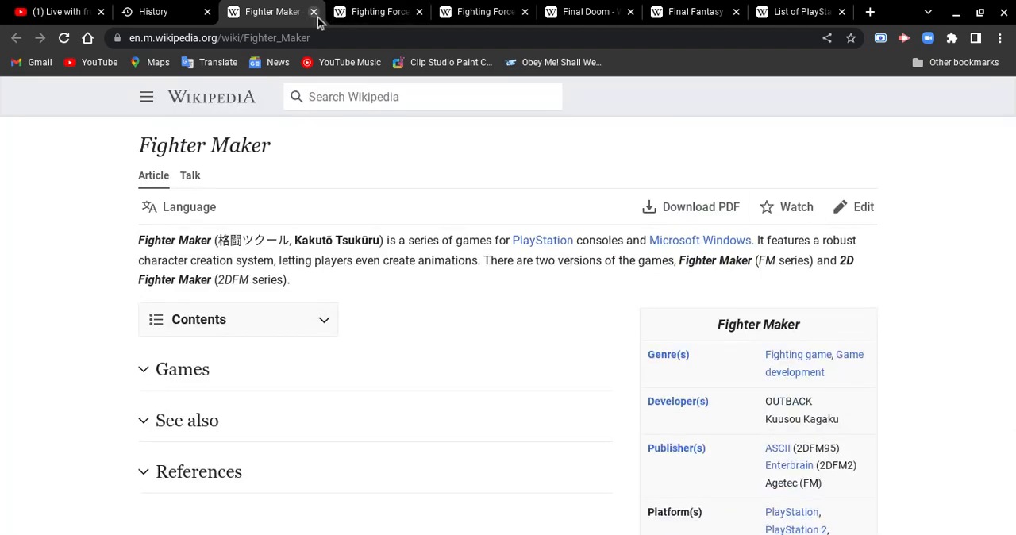
Close Fighter Maker and scroll through the following articles down to Final Doom's infobox credits.
click(313, 11)
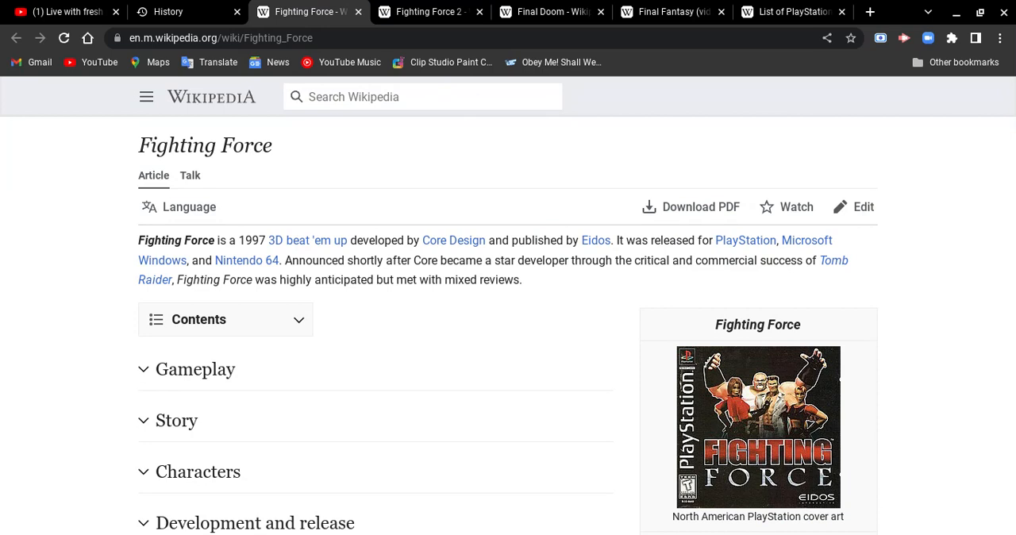
scroll(down, 3)
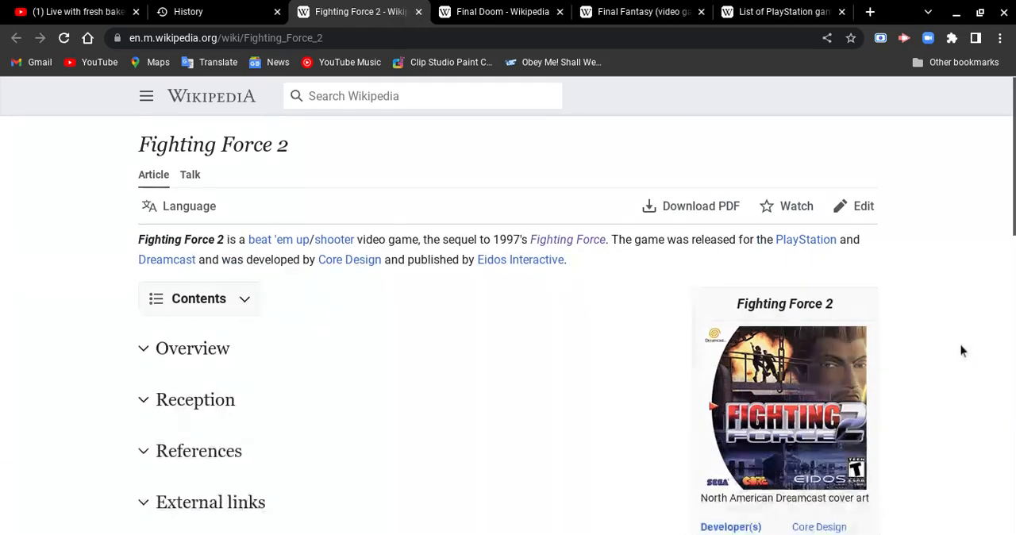
scroll(down, 3)
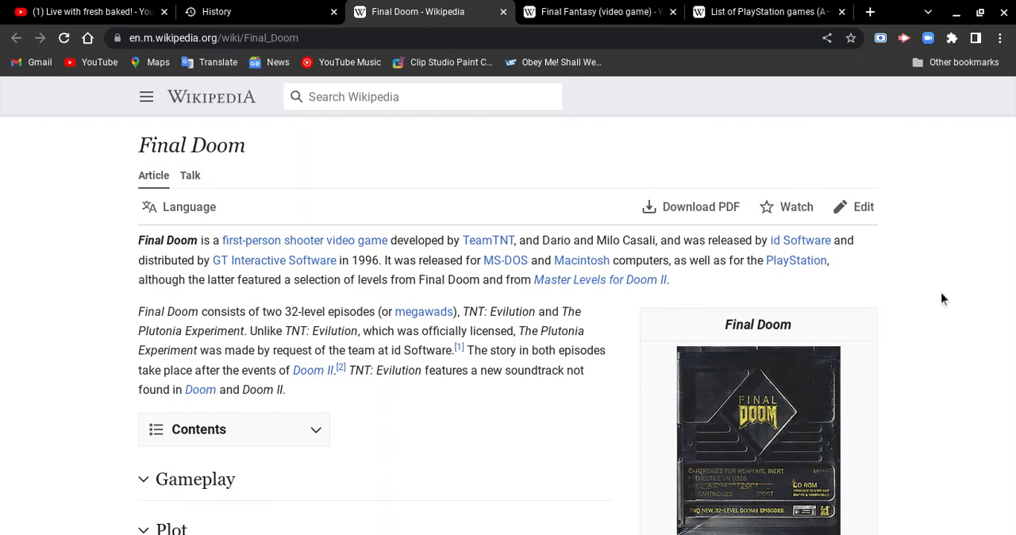
scroll(down, 3)
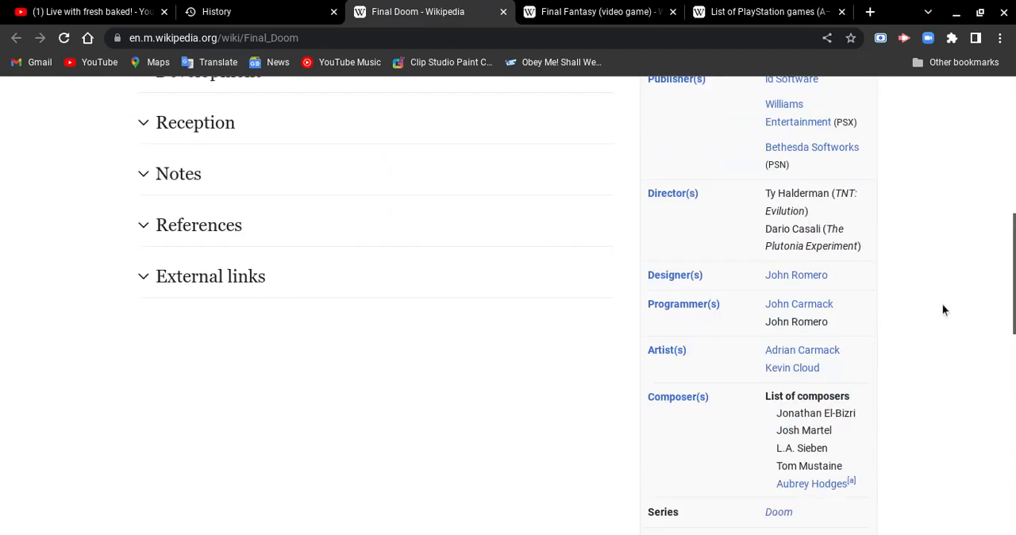
scroll(down, 3)
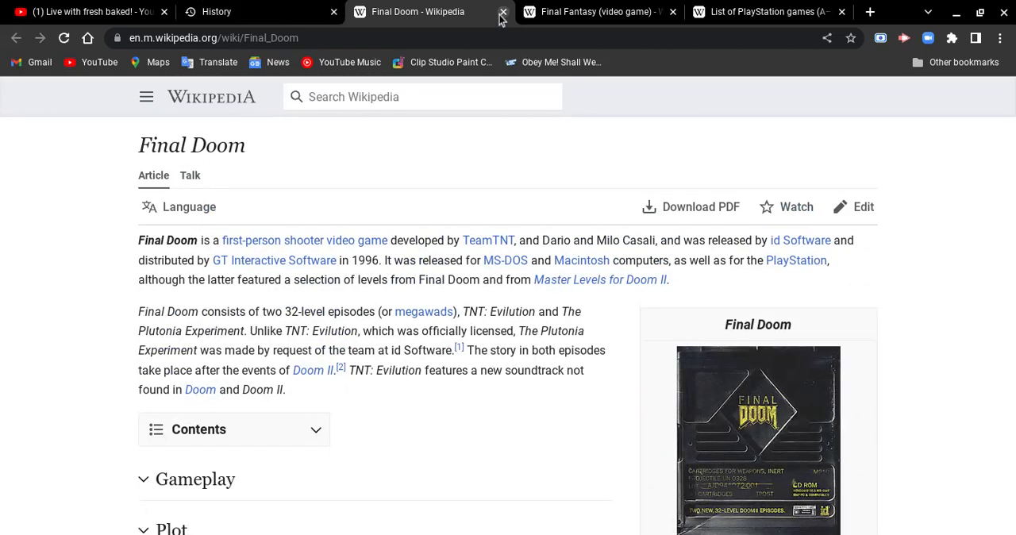
Close Final Doom and scroll Final Fantasy's infobox to its PlayStation release dates and back.
click(502, 11)
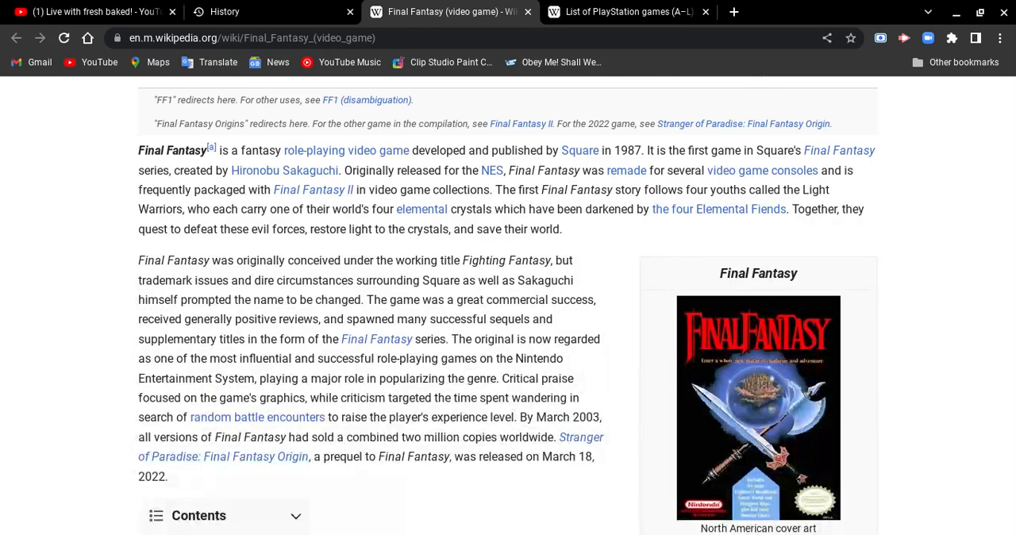
mouse_move(952, 258)
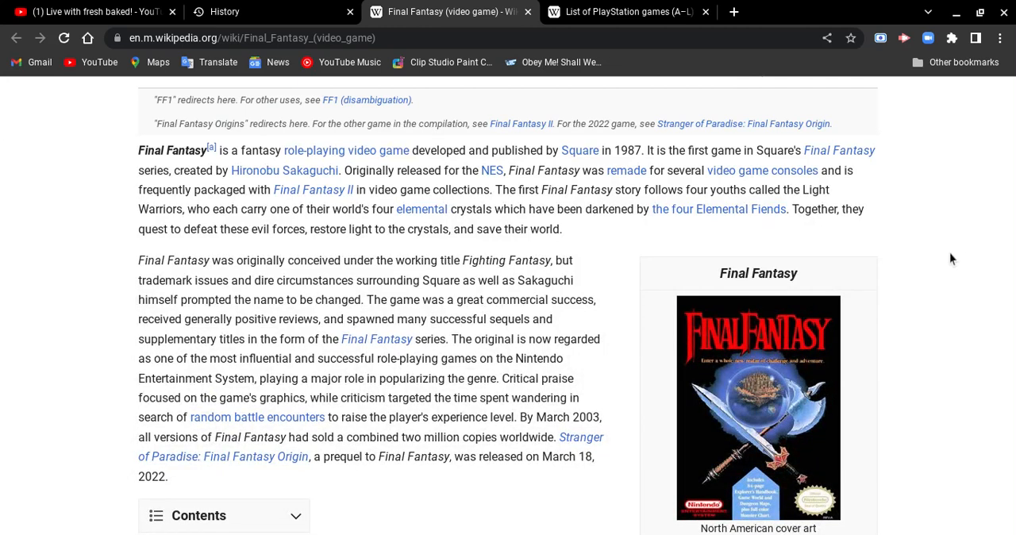
scroll(down, 3)
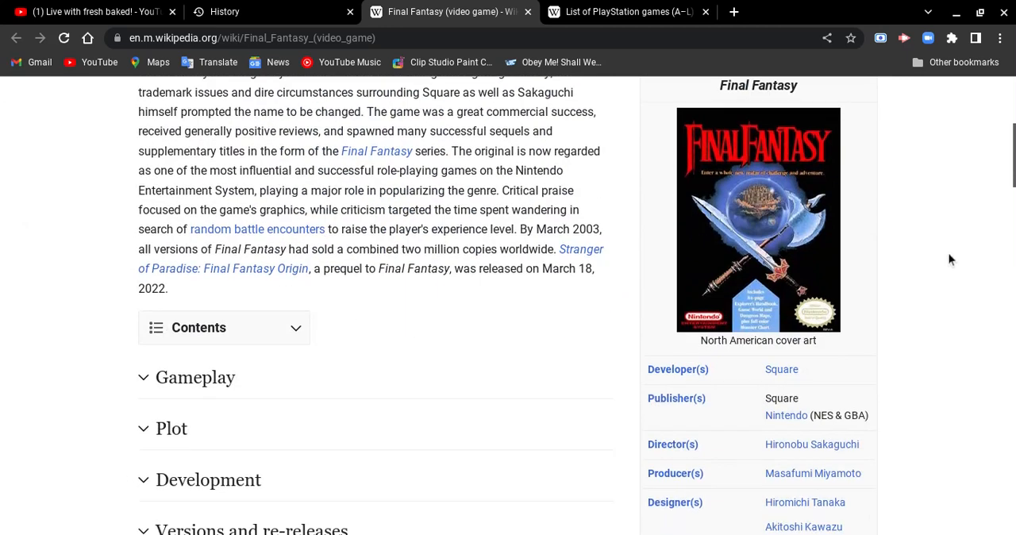
scroll(down, 3)
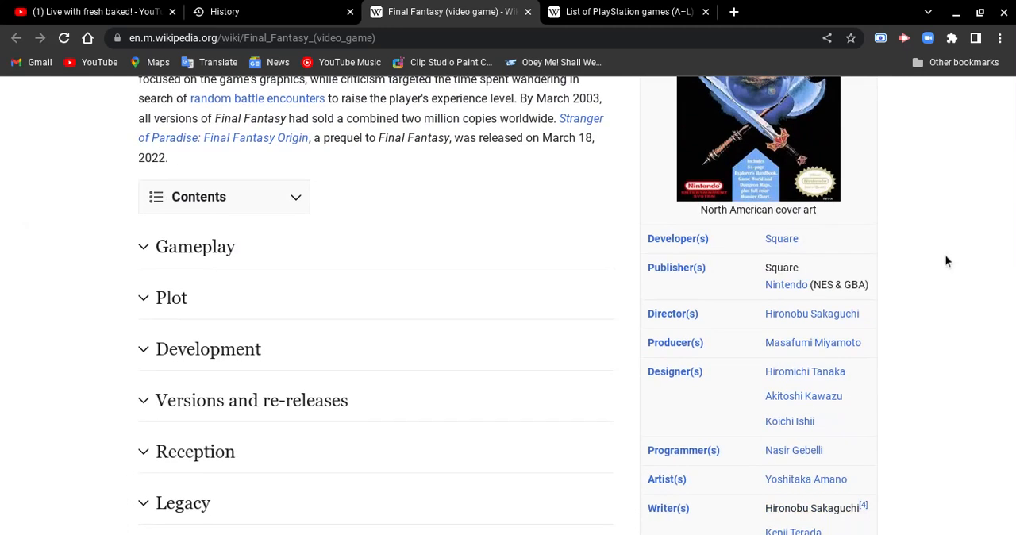
scroll(down, 3)
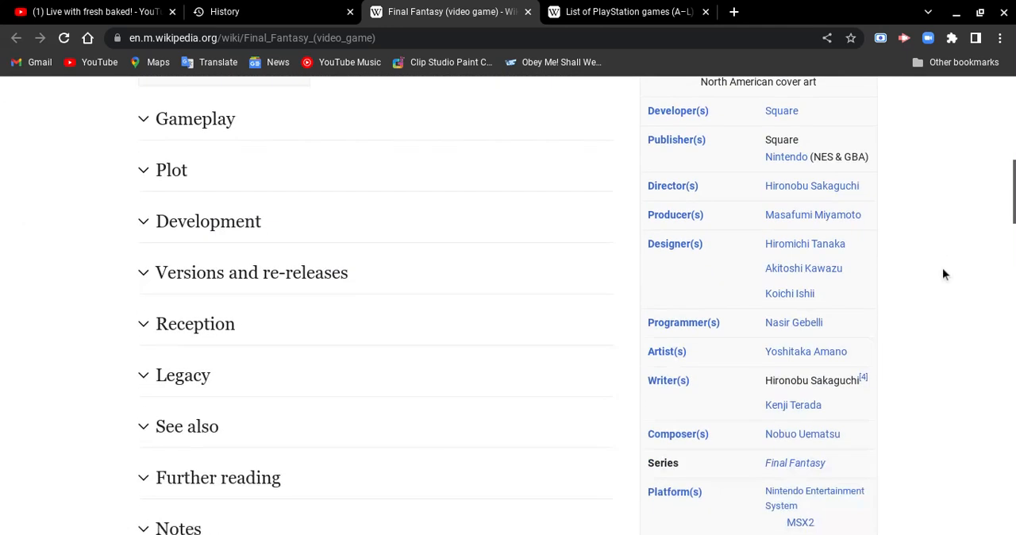
scroll(down, 3)
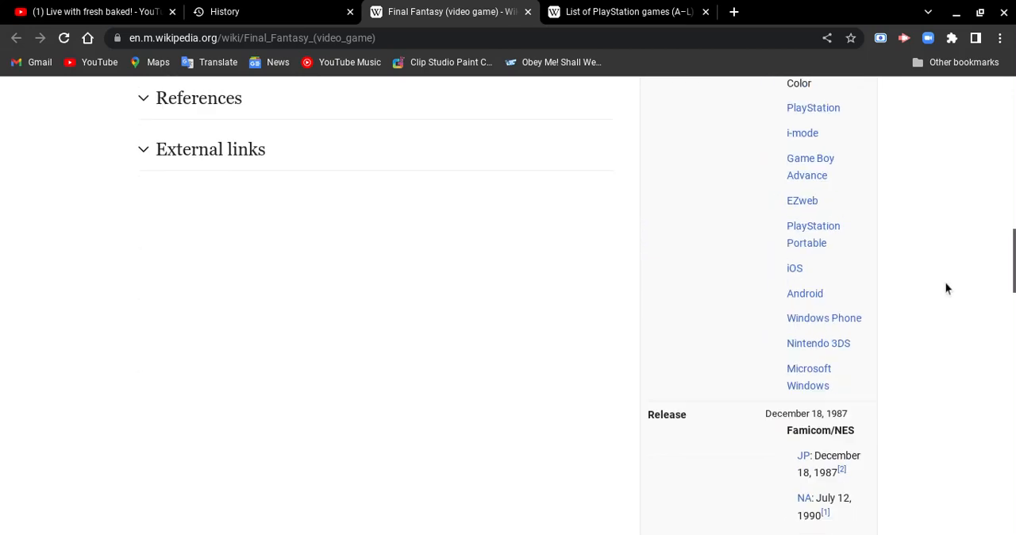
scroll(down, 3)
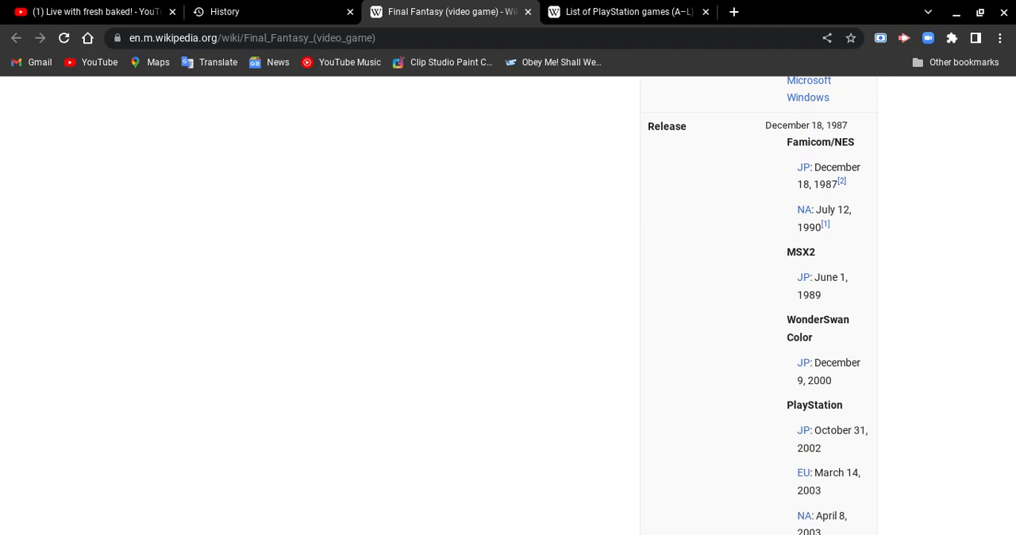
scroll(down, 3)
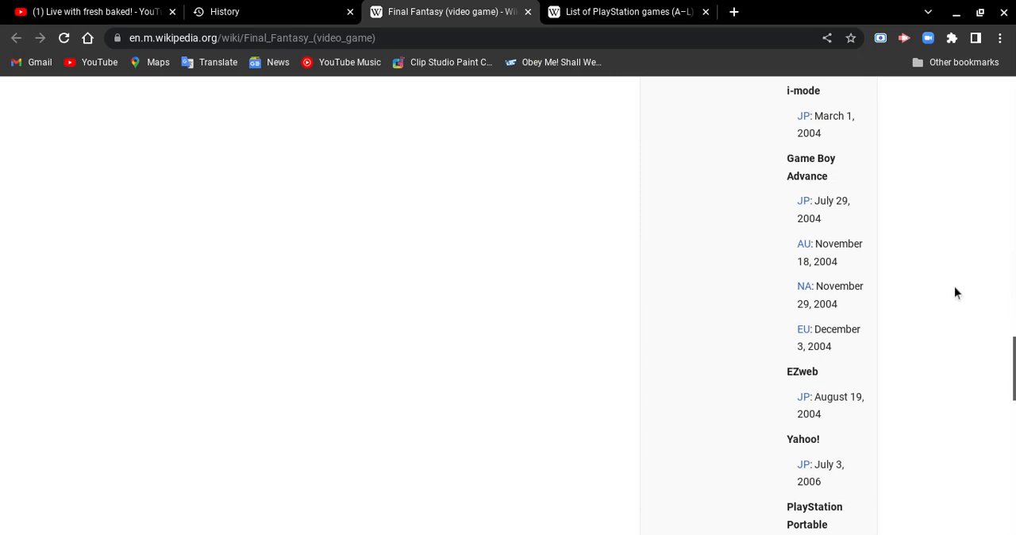
scroll(down, 3)
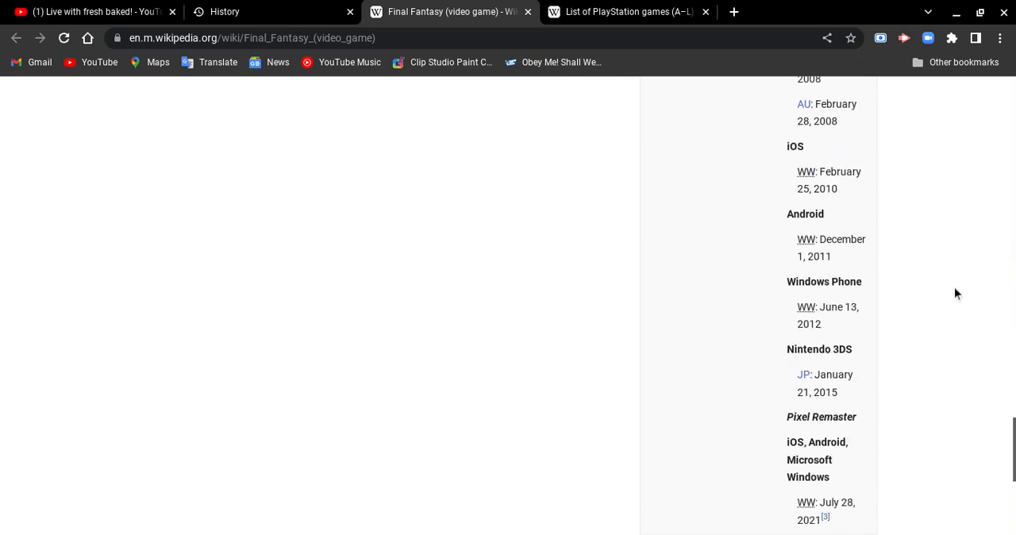
scroll(down, 3)
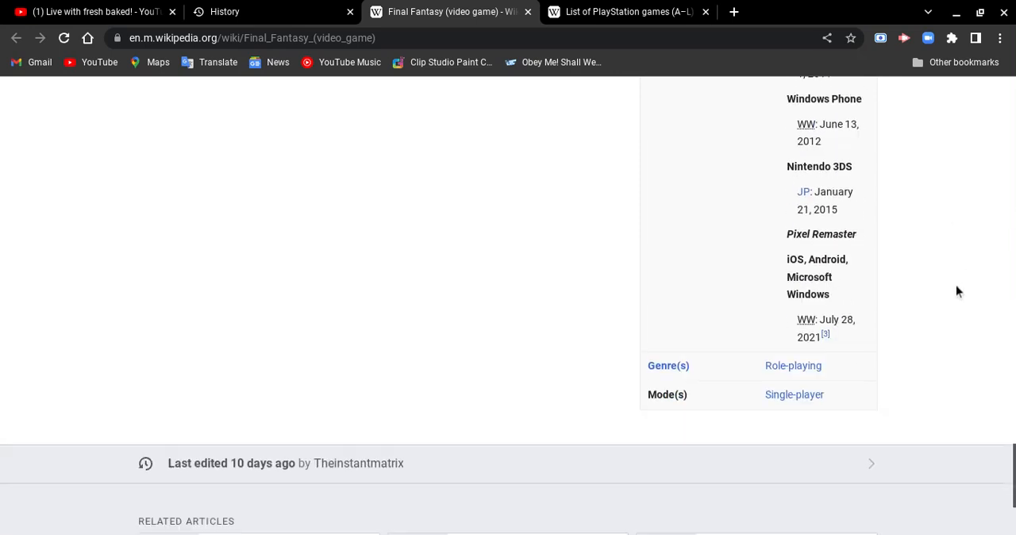
scroll(up, 3)
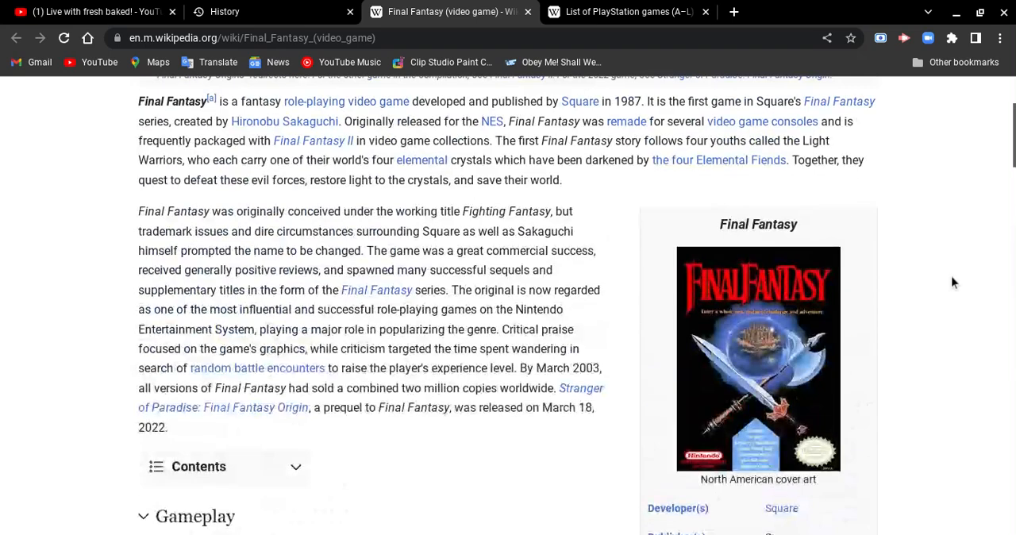
scroll(up, 3)
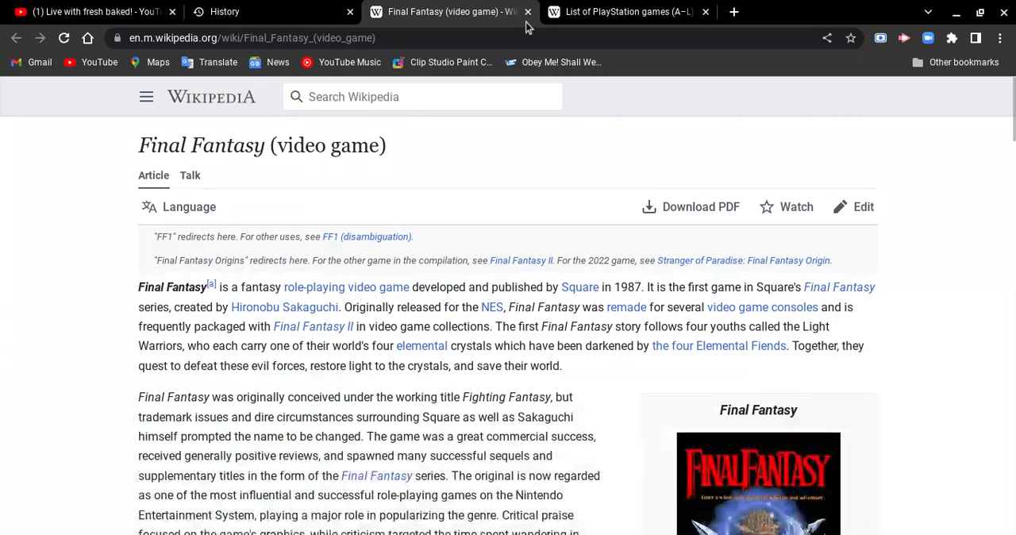
Close the Final Fantasy (video game) tab, returning to the PlayStation games list.
click(527, 11)
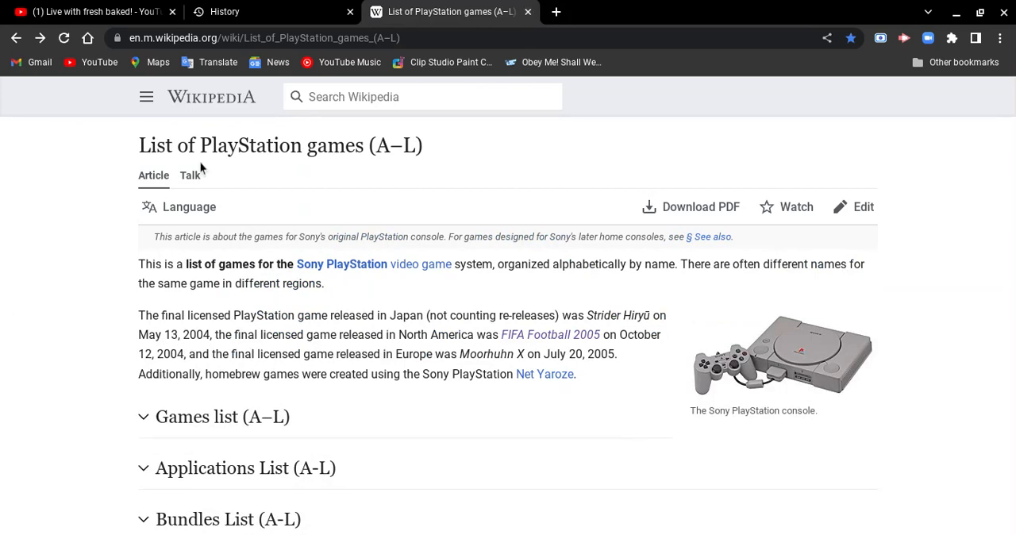
mouse_move(6, 311)
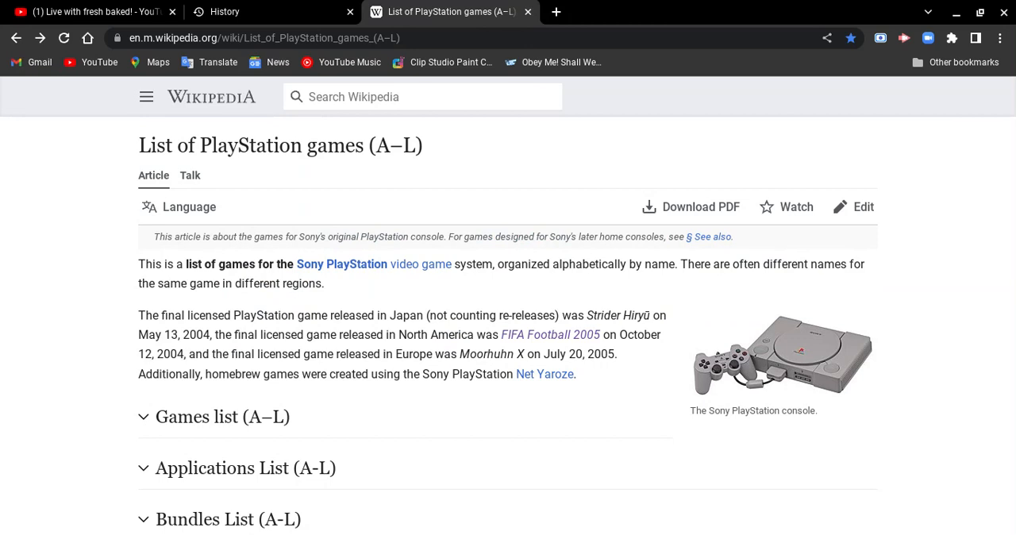
mouse_move(188, 186)
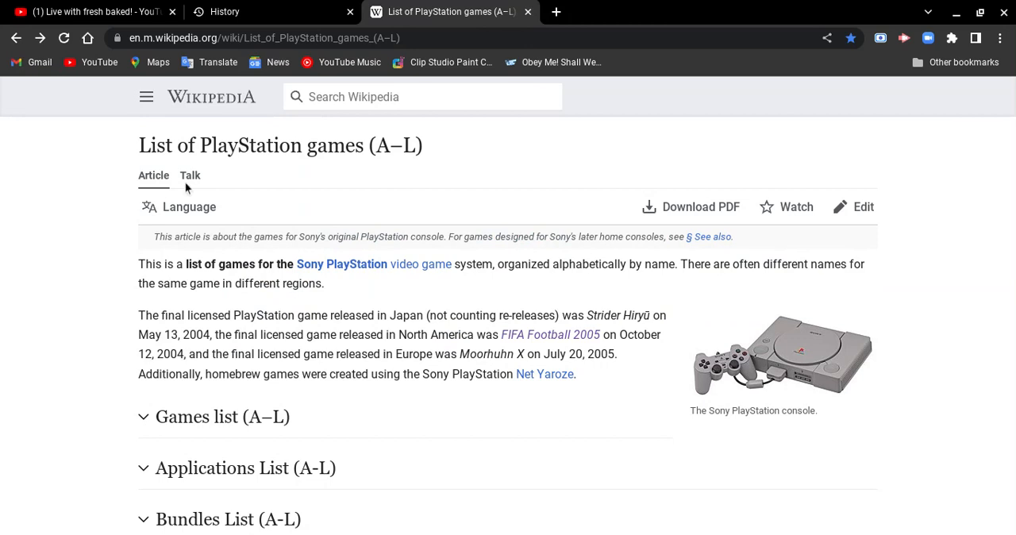